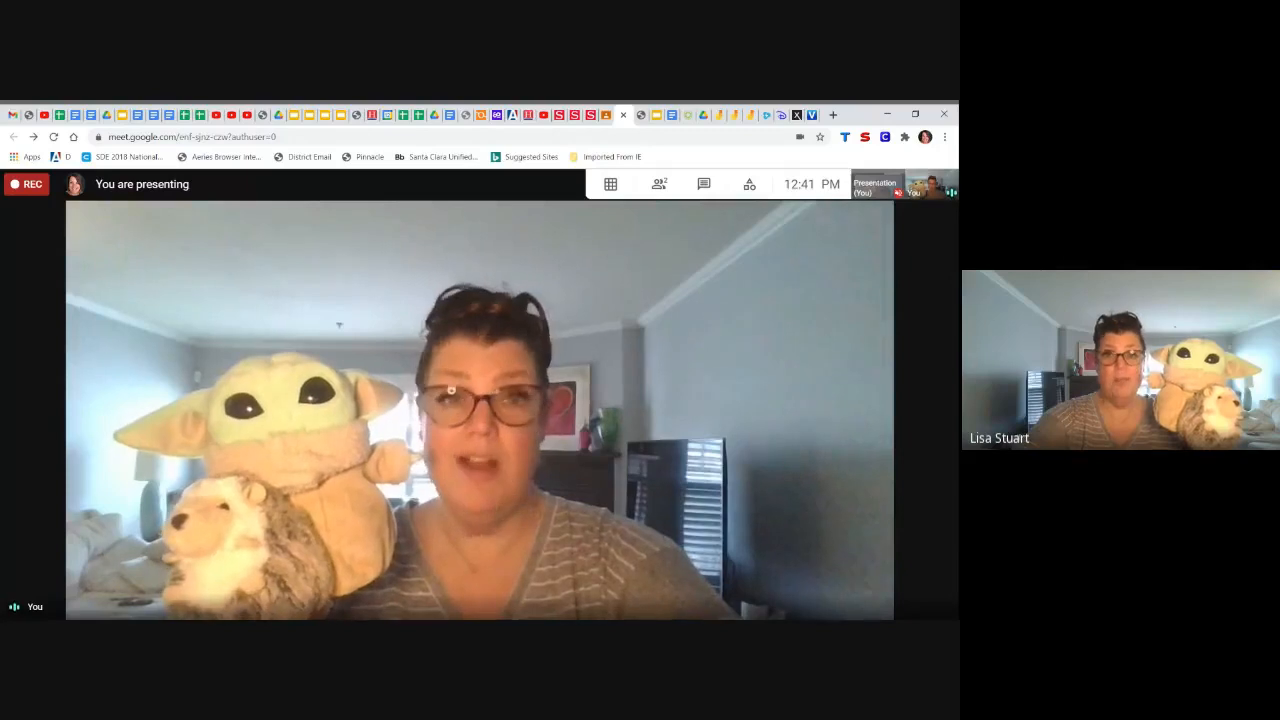
pyautogui.moveTo(572, 294)
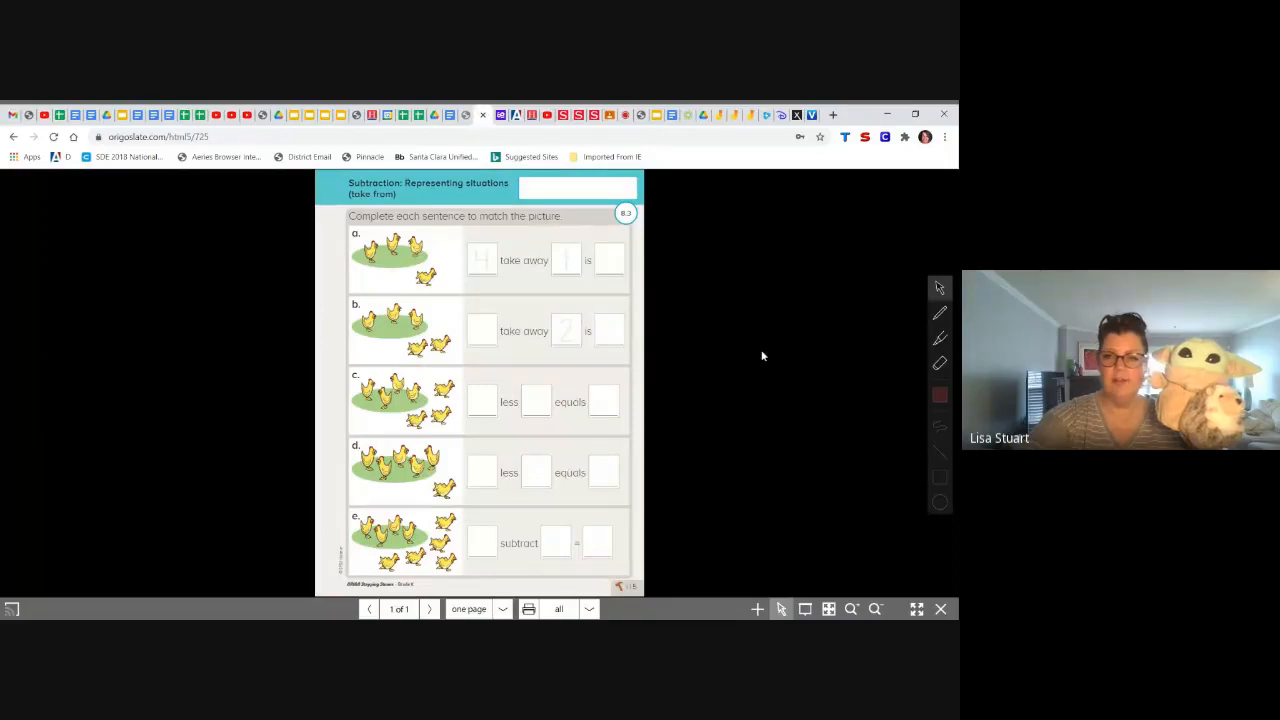
pyautogui.moveTo(938, 540)
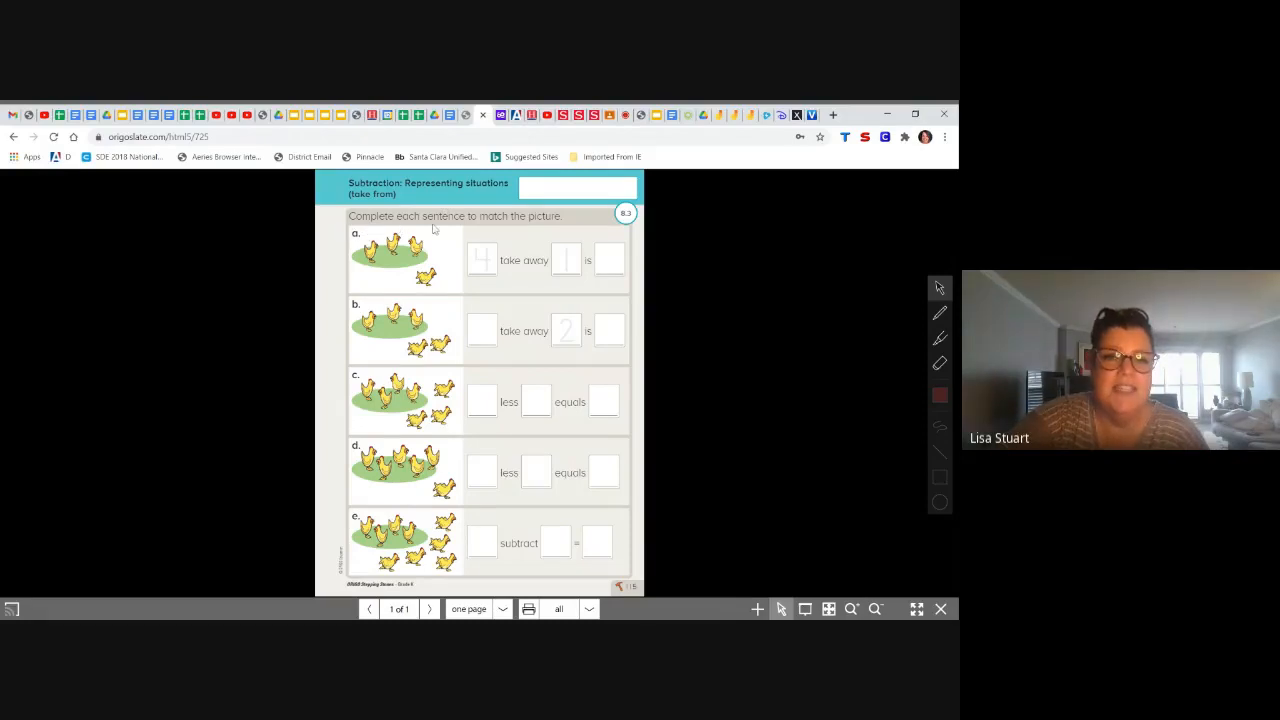
pyautogui.moveTo(544, 234)
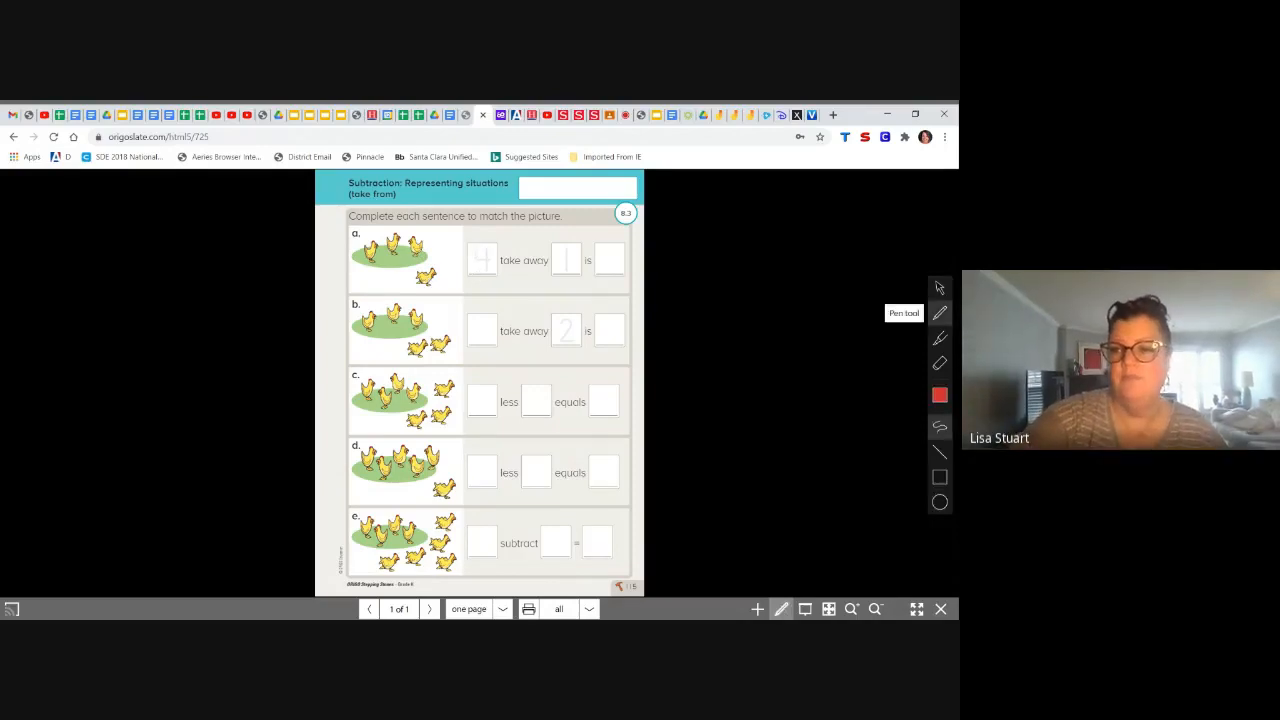
# Step: Switch the ink to purple and handwrite 4, 1 and 3 in the boxes of sentence a
pyautogui.click(940, 396)
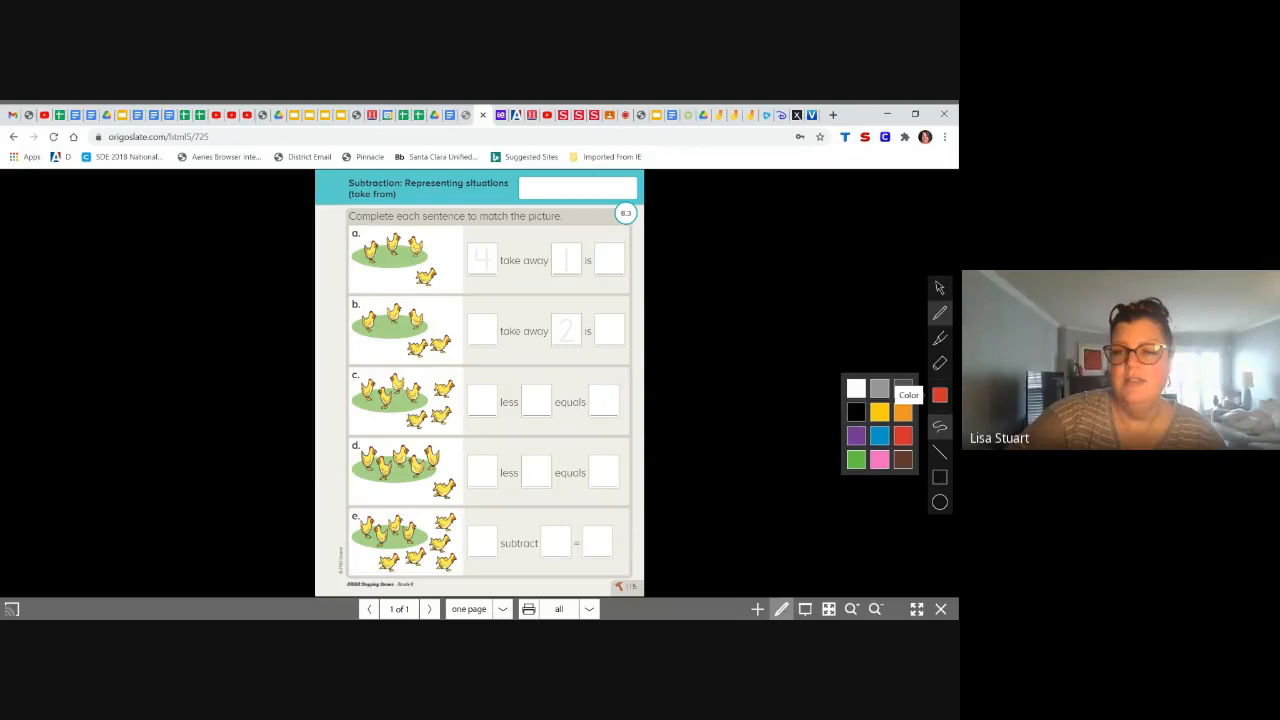
pyautogui.click(856, 436)
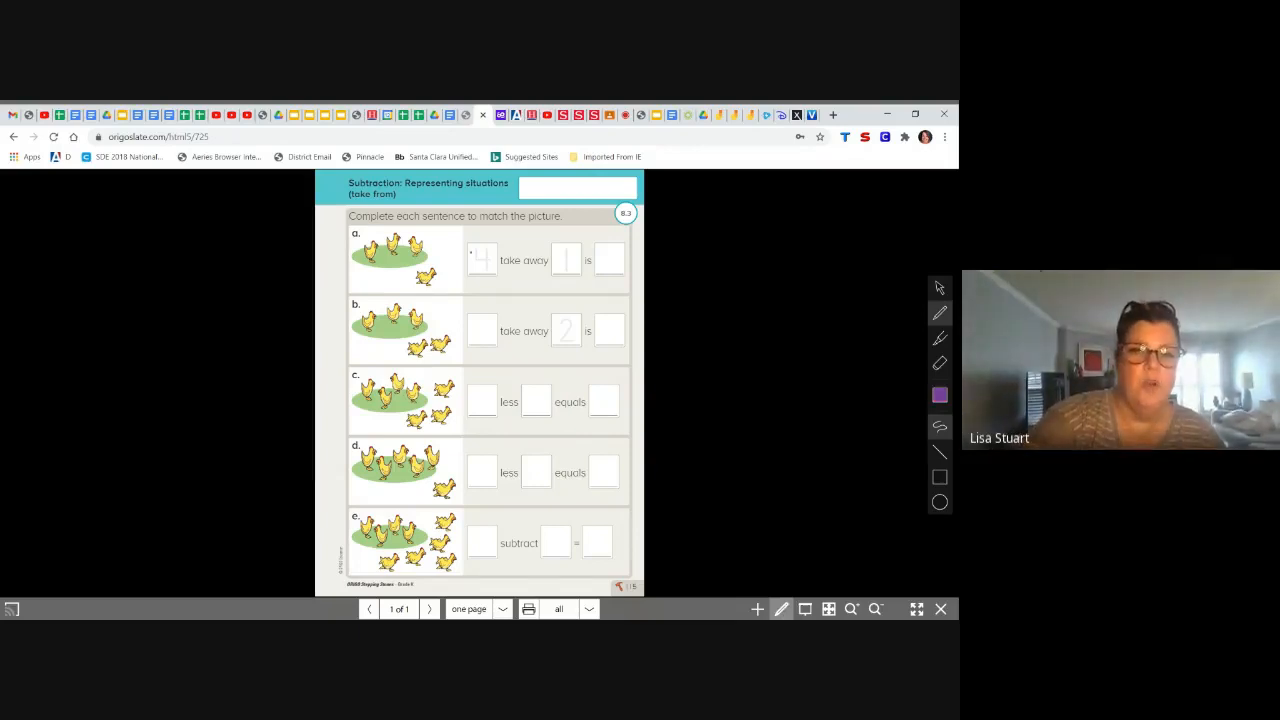
pyautogui.moveTo(478, 250); pyautogui.dragTo(484, 276)
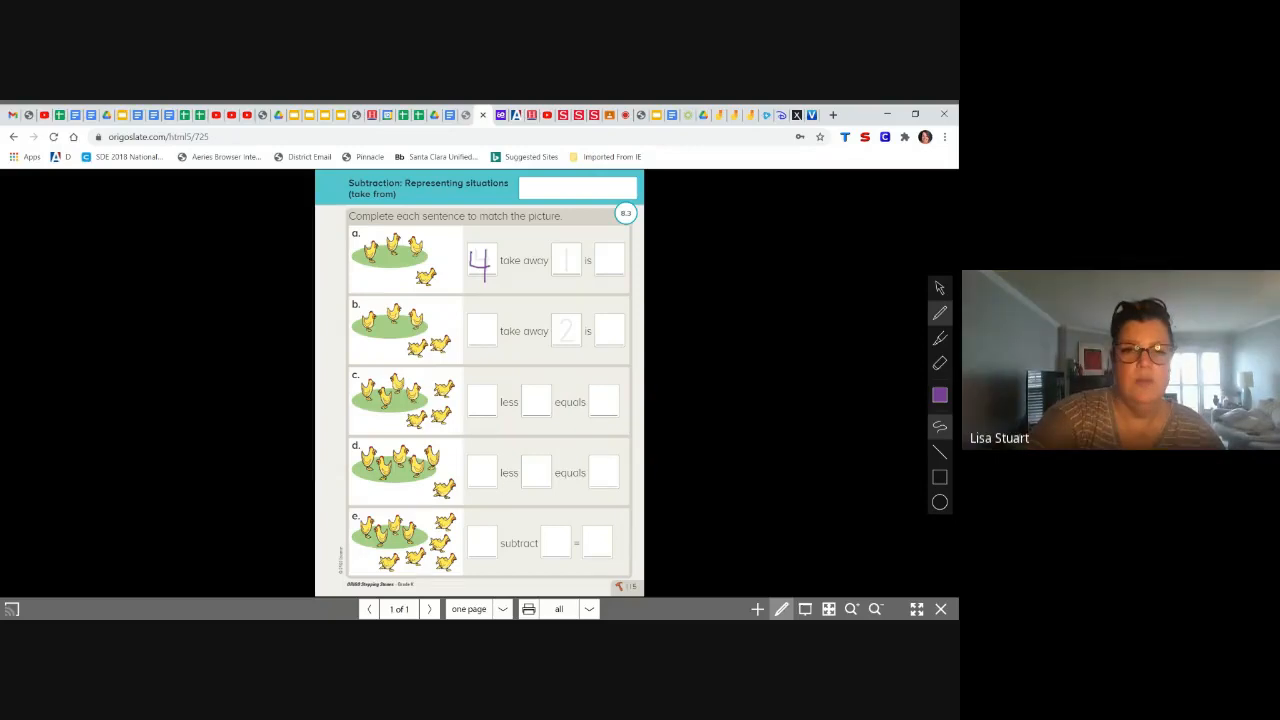
pyautogui.moveTo(564, 270); pyautogui.dragTo(564, 250)
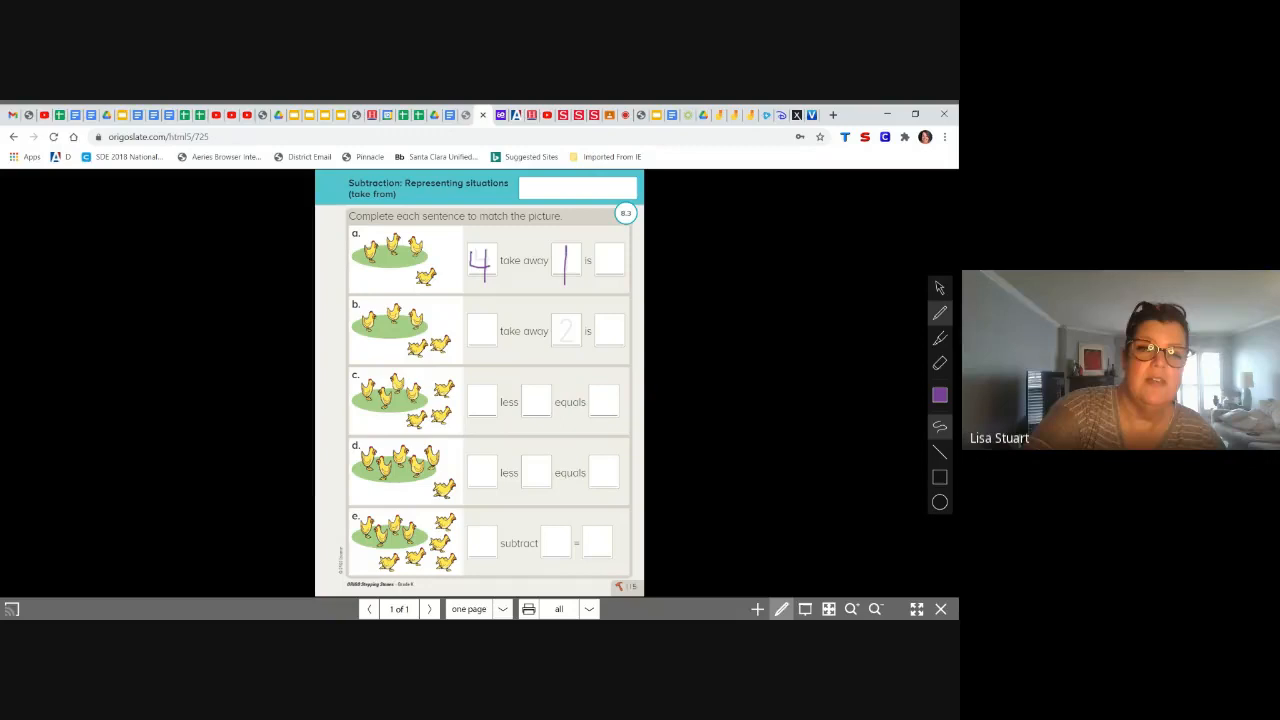
pyautogui.write('3')
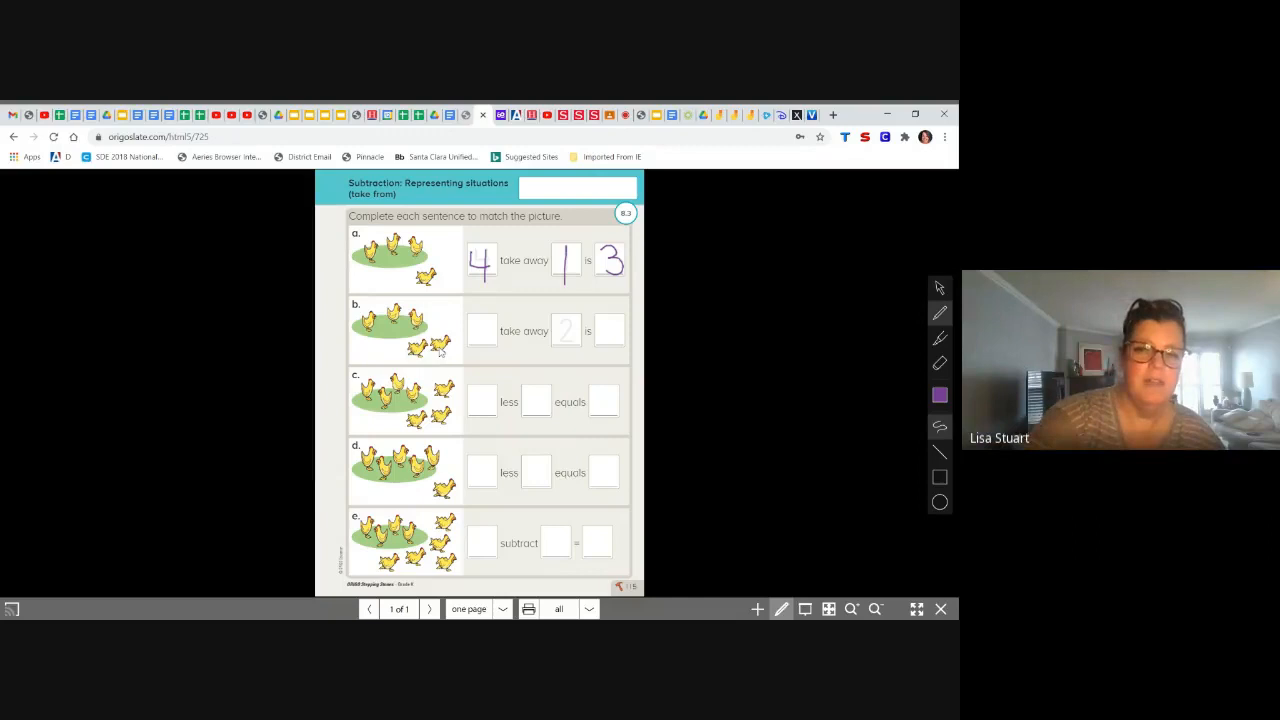
# Step: Handwrite 5, 2 and 3 in sentence b and 7 in the first box of sentence c
pyautogui.moveTo(476, 350); pyautogui.dragTo(490, 320)
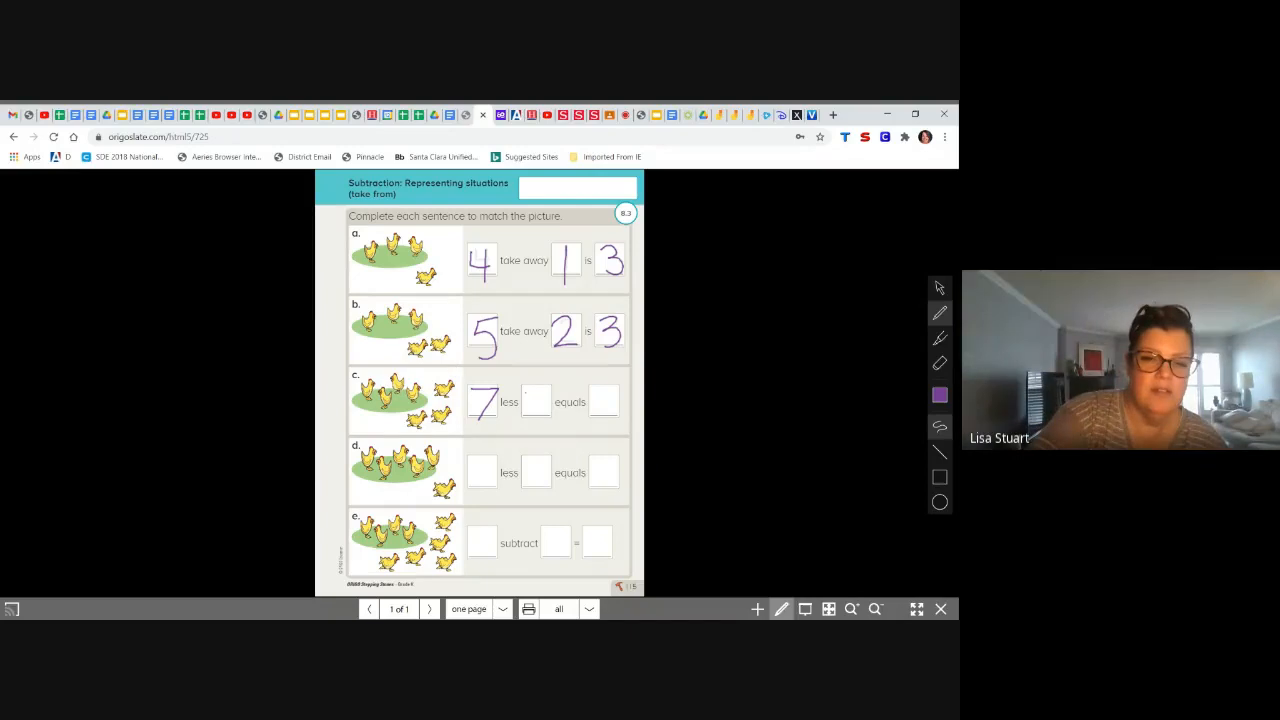
# Step: Handwrite 3 and 4 in the remaining boxes so sentence c reads 7 less 3 equals 4
pyautogui.write('3')
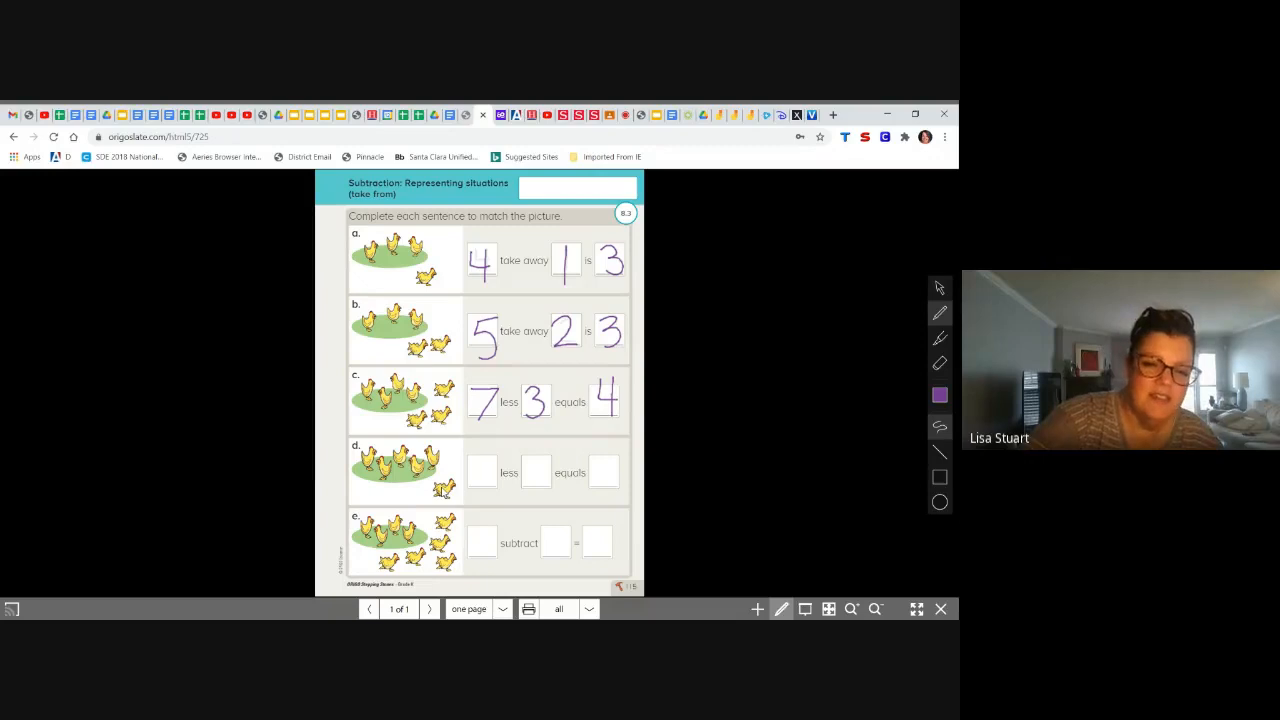
# Step: Handwrite 6, 1 and 5 in sentence d and 9 in the first box of sentence e
pyautogui.write('6')
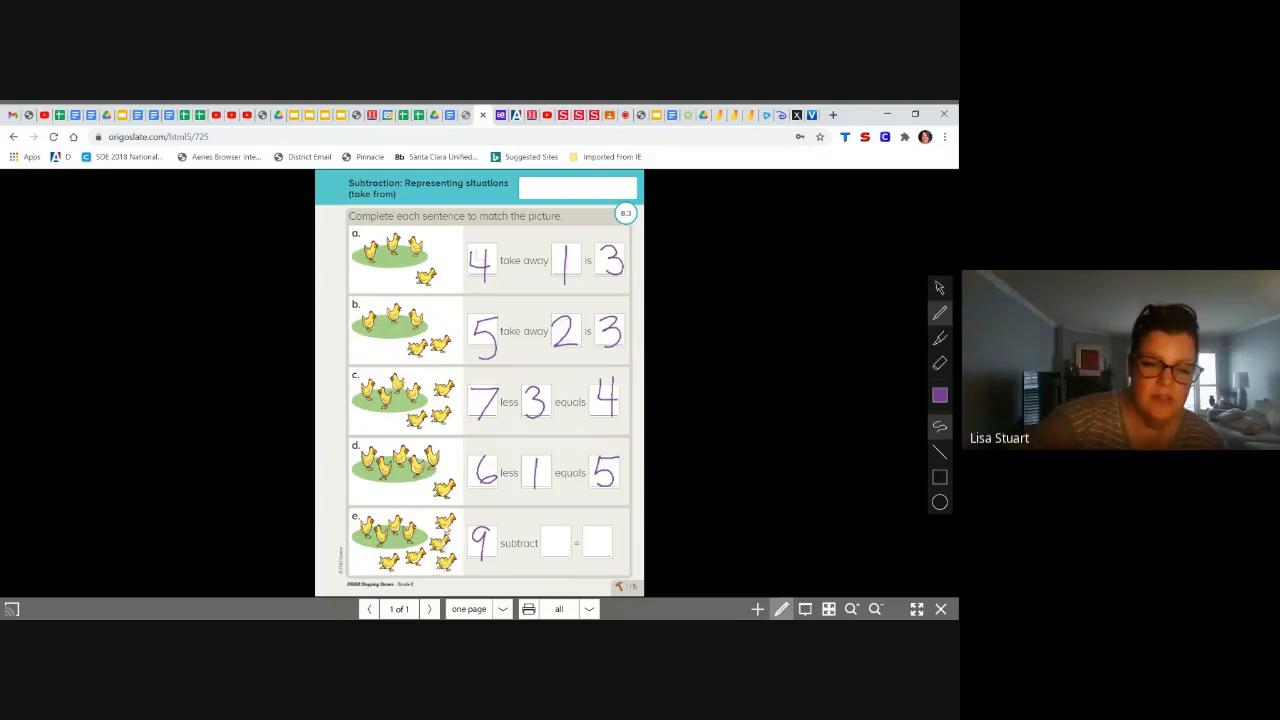
# Step: Write the final 5, stop sharing the worksheet and show Meet's additional options
pyautogui.write('5')
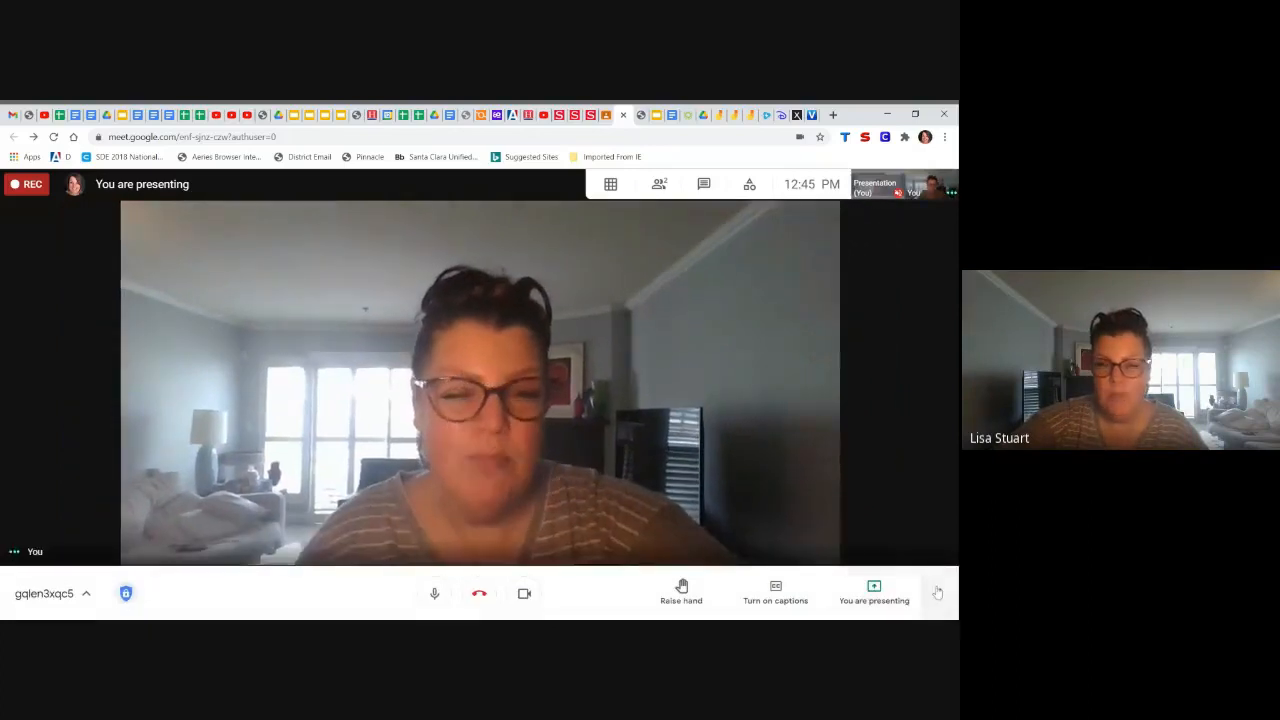
pyautogui.click(936, 592)
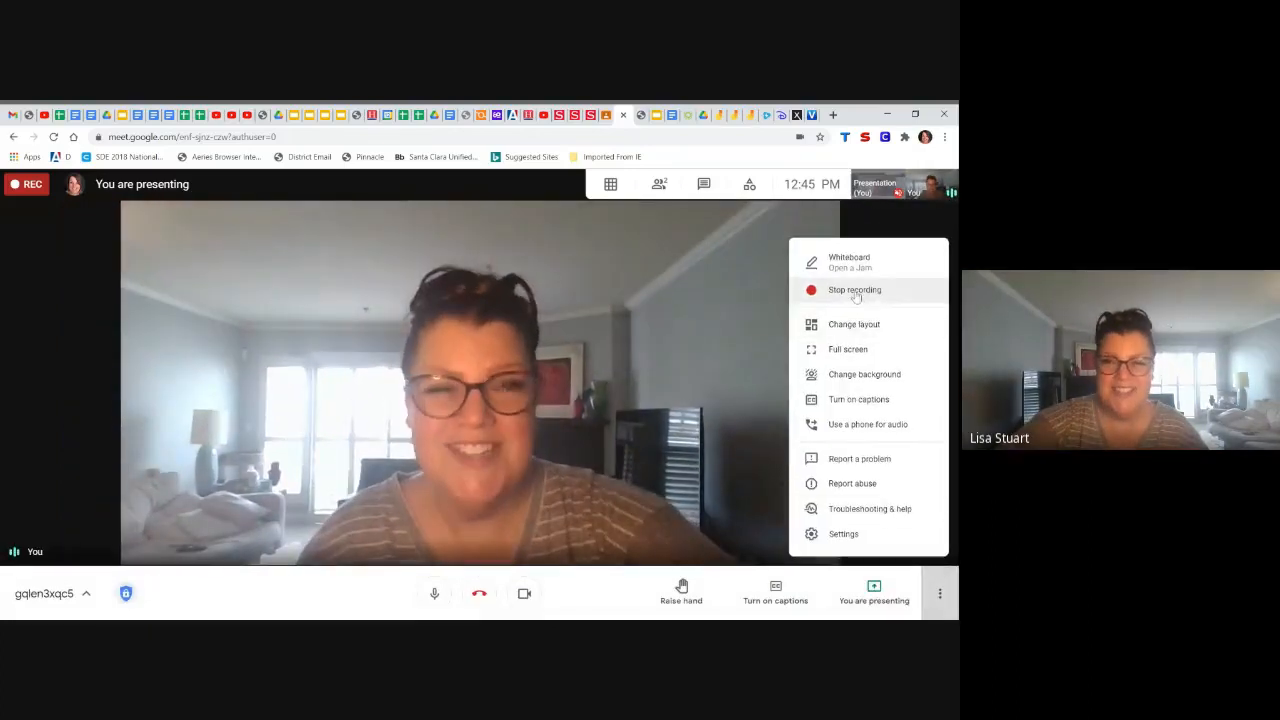